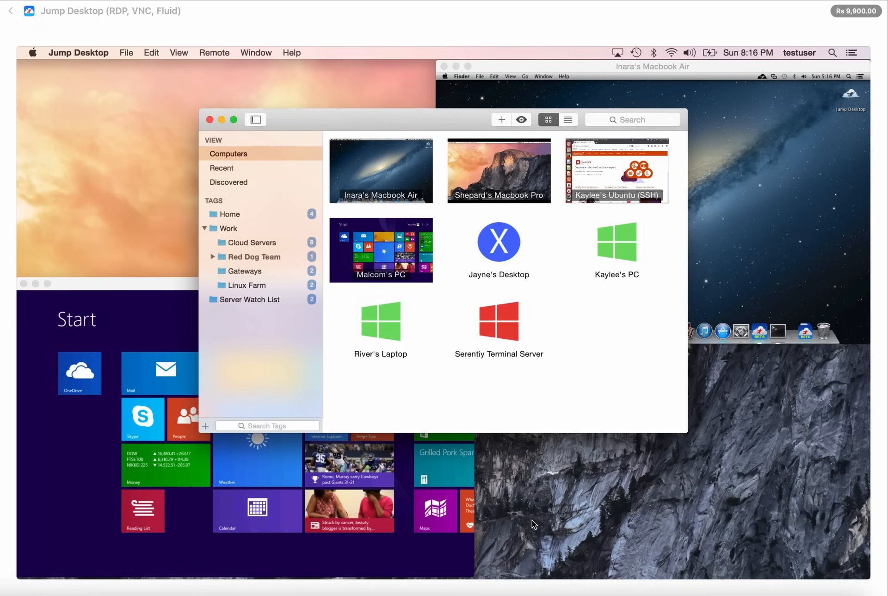
{"action": "mouse_move", "coordinate": [852, 376]}
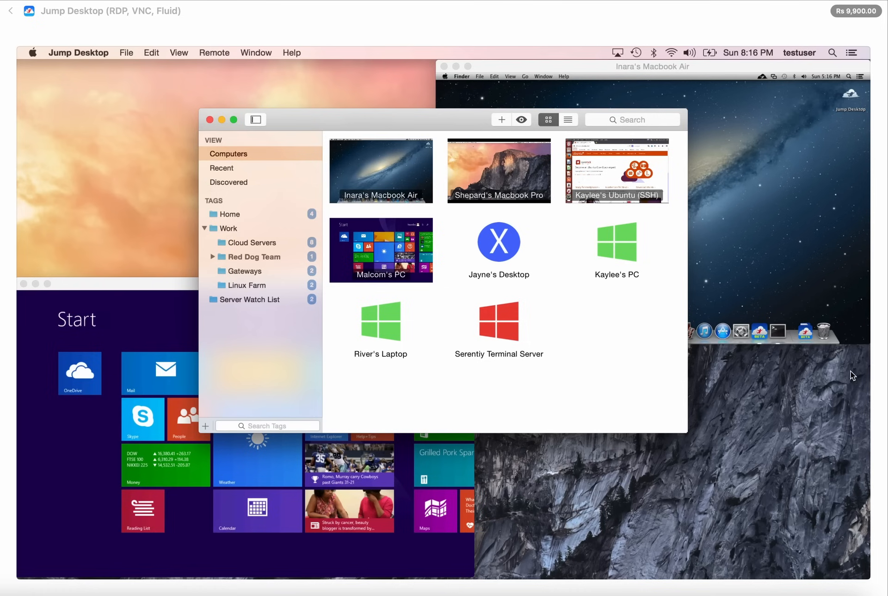
{"action": "mouse_move", "coordinate": [881, 311]}
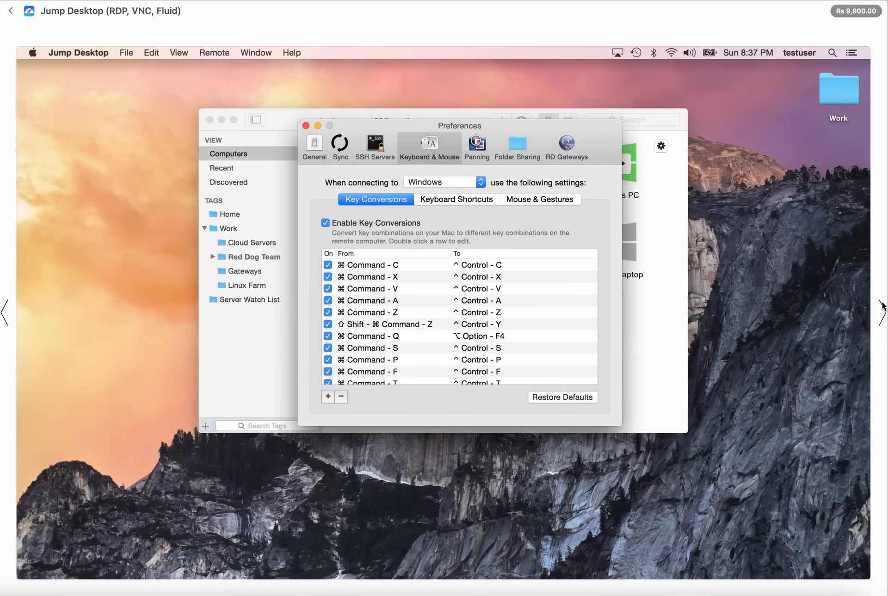
{"action": "mouse_move", "coordinate": [883, 307]}
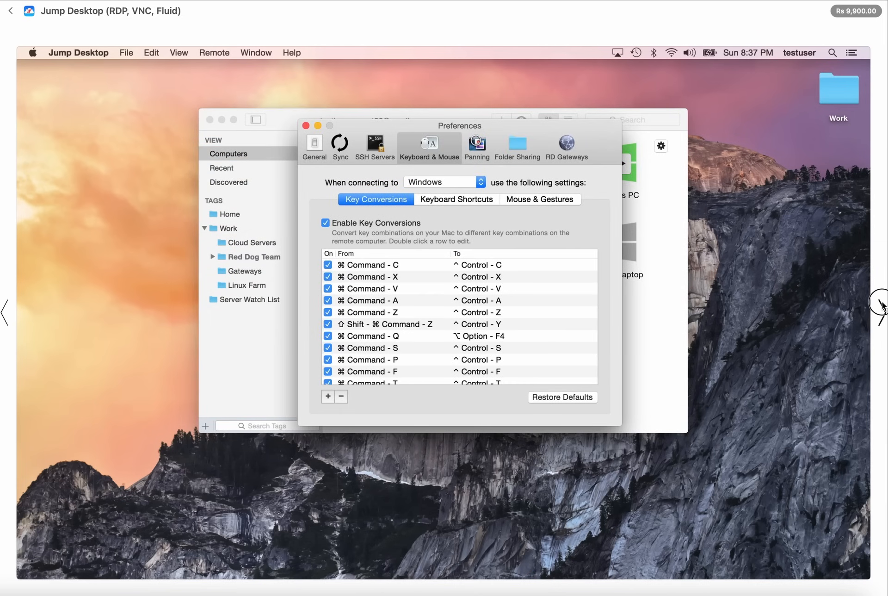
Step: Advance the Jump Desktop screenshots past RD Gateways to the SSH servers preferences image
{"action": "left_click", "coordinate": [565, 145]}
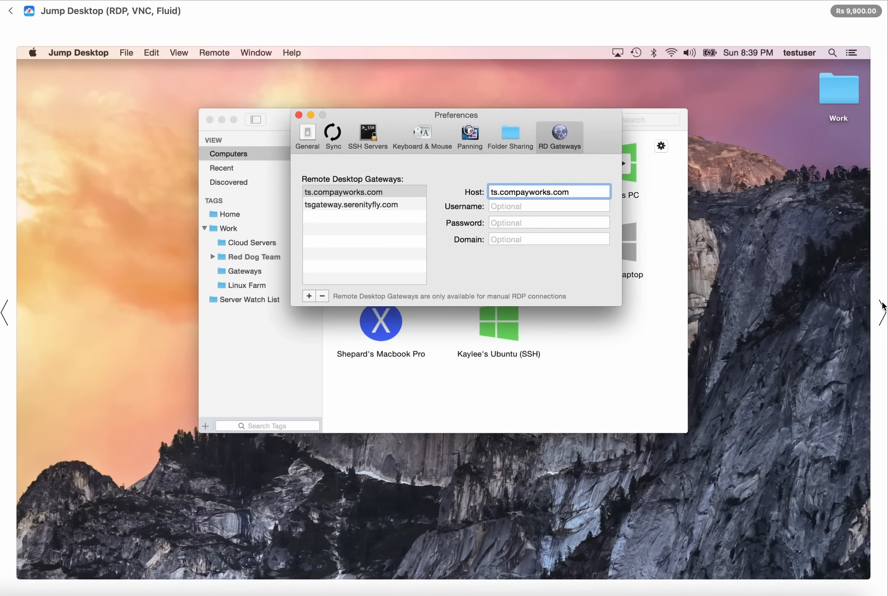
{"action": "mouse_move", "coordinate": [613, 207]}
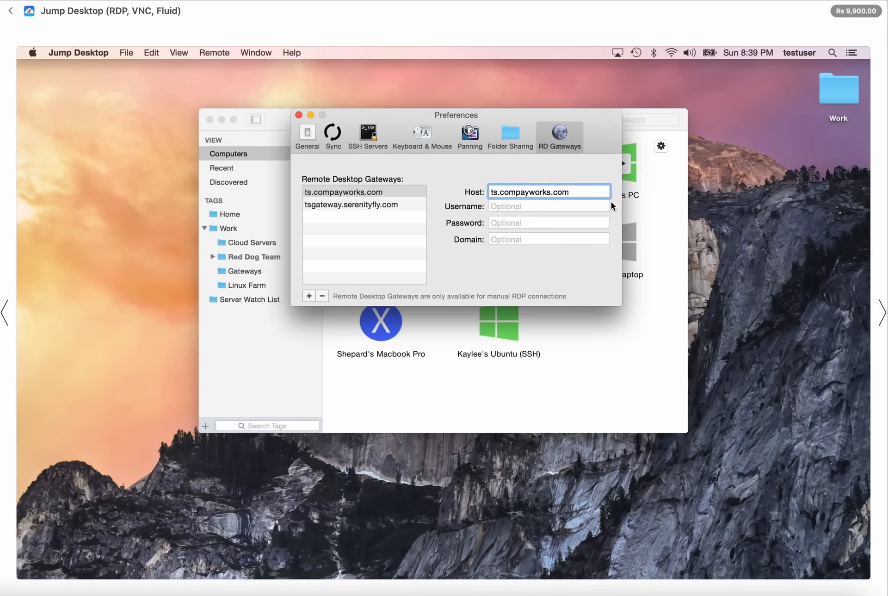
{"action": "mouse_move", "coordinate": [492, 238]}
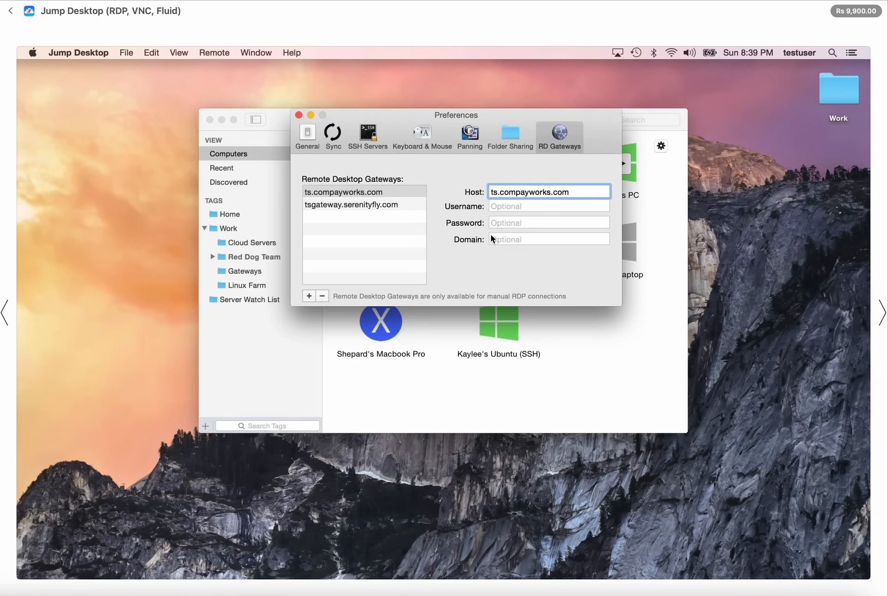
{"action": "mouse_move", "coordinate": [832, 296]}
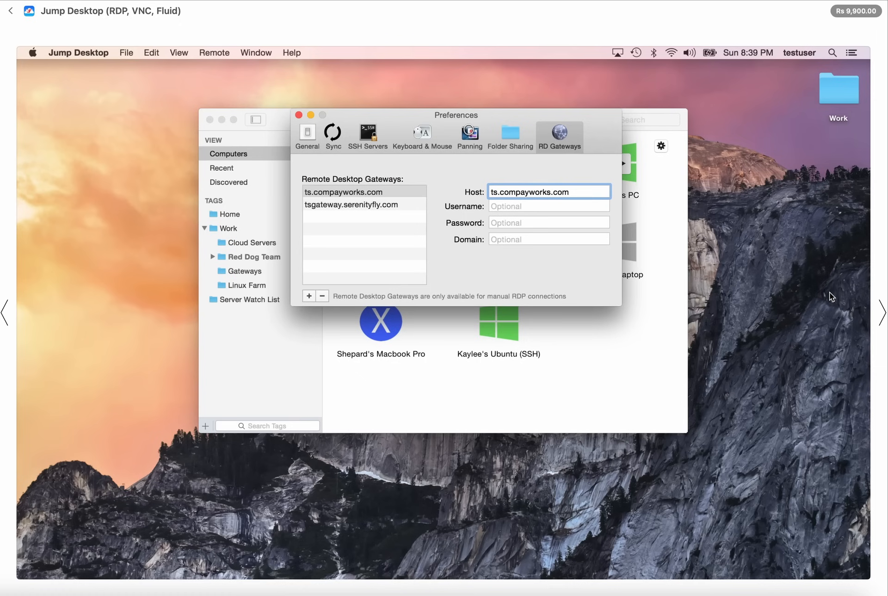
{"action": "mouse_move", "coordinate": [881, 305]}
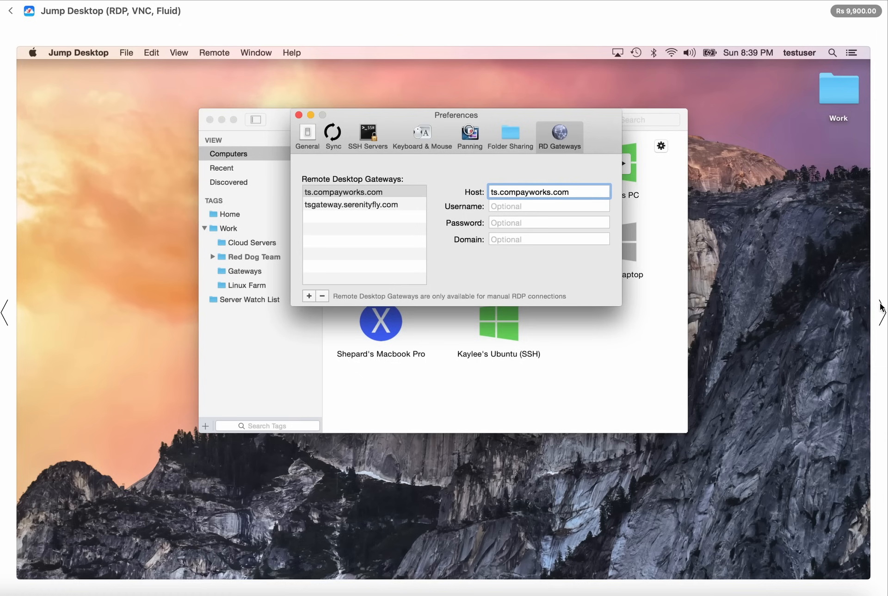
{"action": "left_click", "coordinate": [363, 180]}
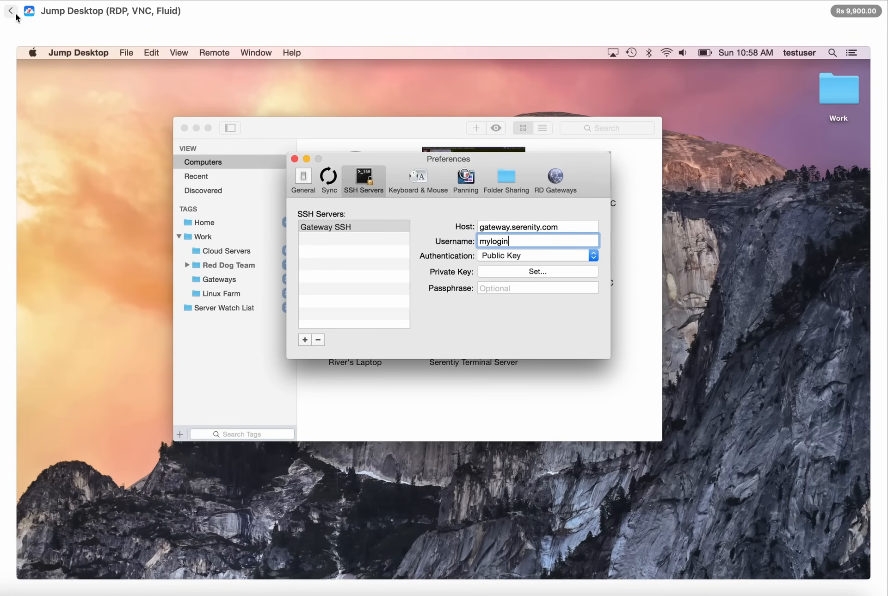
Step: Close the full-size screenshot viewer with the top-left back chevron
{"action": "left_click", "coordinate": [10, 10]}
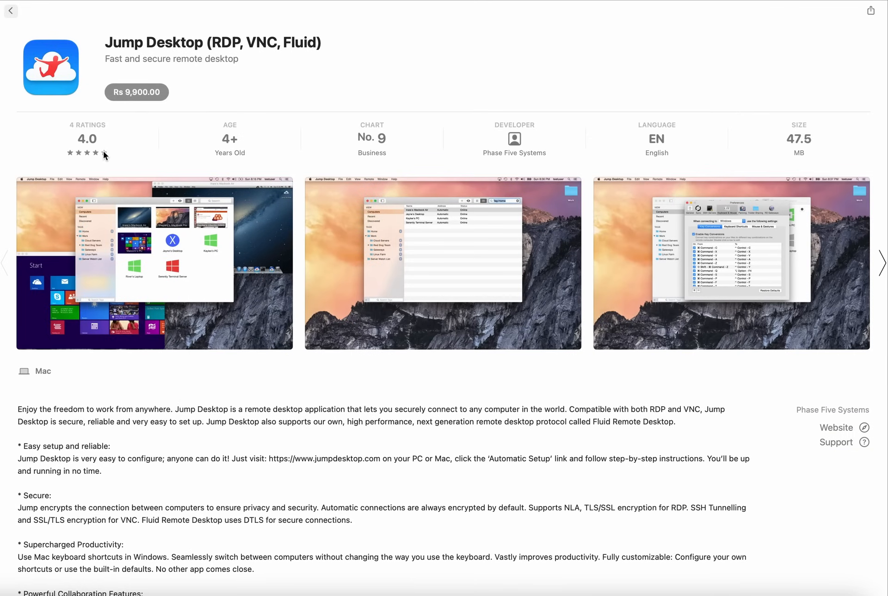
{"action": "mouse_move", "coordinate": [230, 141]}
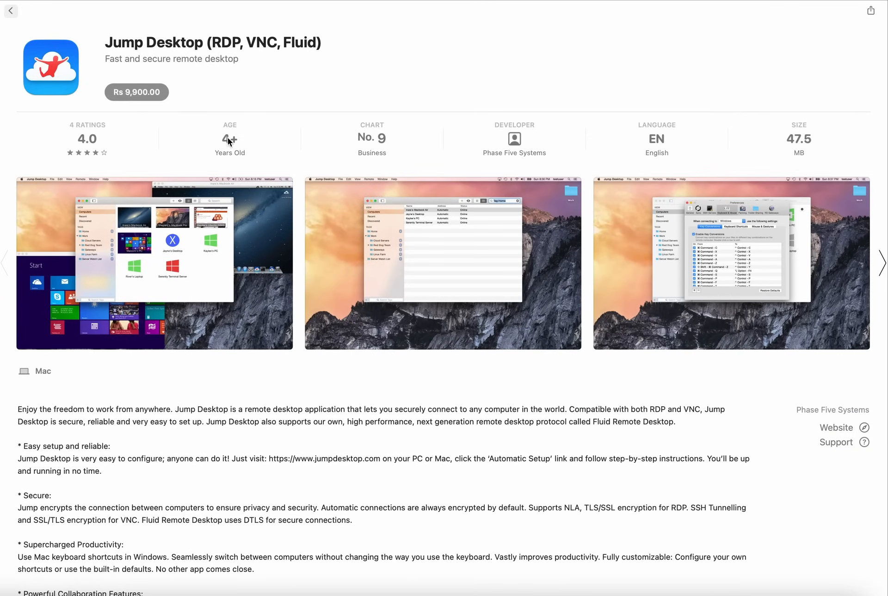
{"action": "mouse_move", "coordinate": [425, 157]}
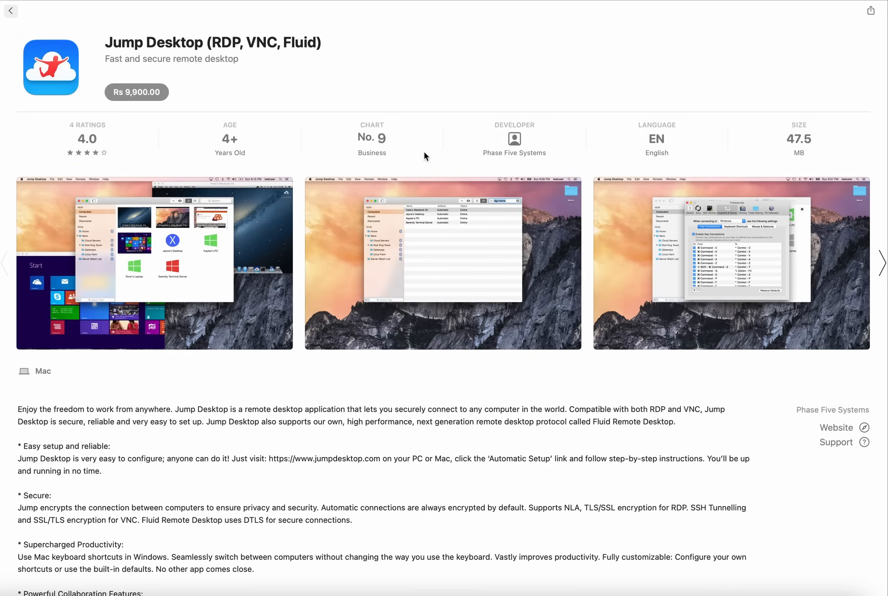
{"action": "mouse_move", "coordinate": [496, 166]}
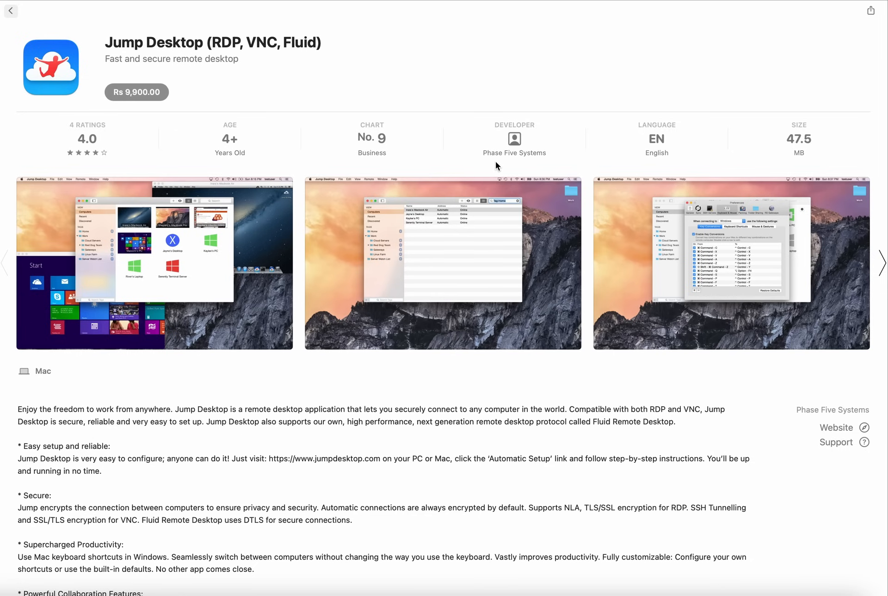
{"action": "mouse_move", "coordinate": [713, 158]}
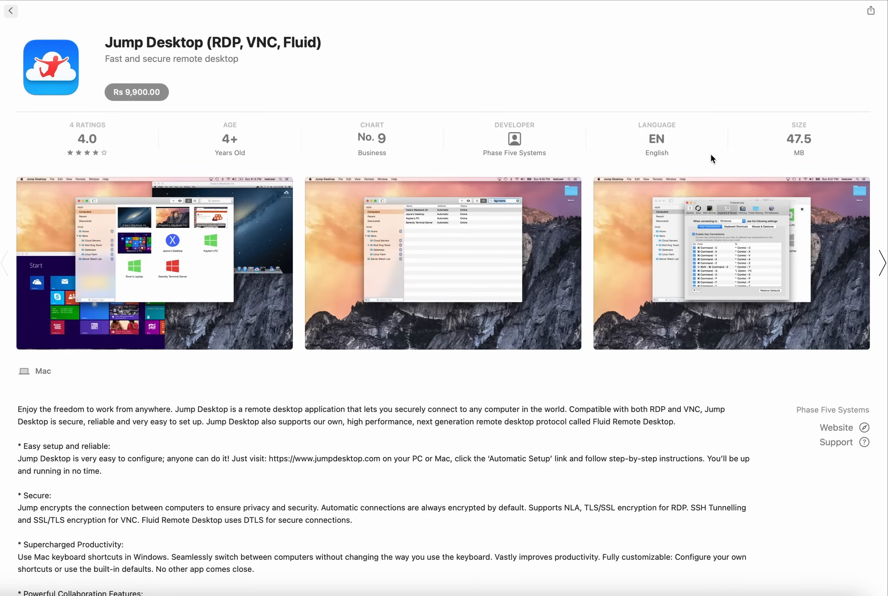
{"action": "mouse_move", "coordinate": [783, 171]}
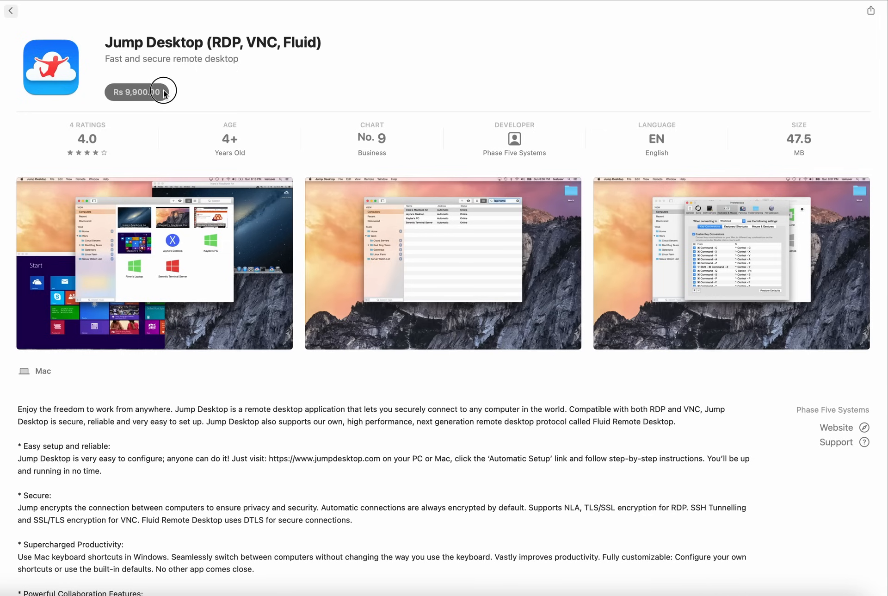
{"action": "mouse_move", "coordinate": [187, 89]}
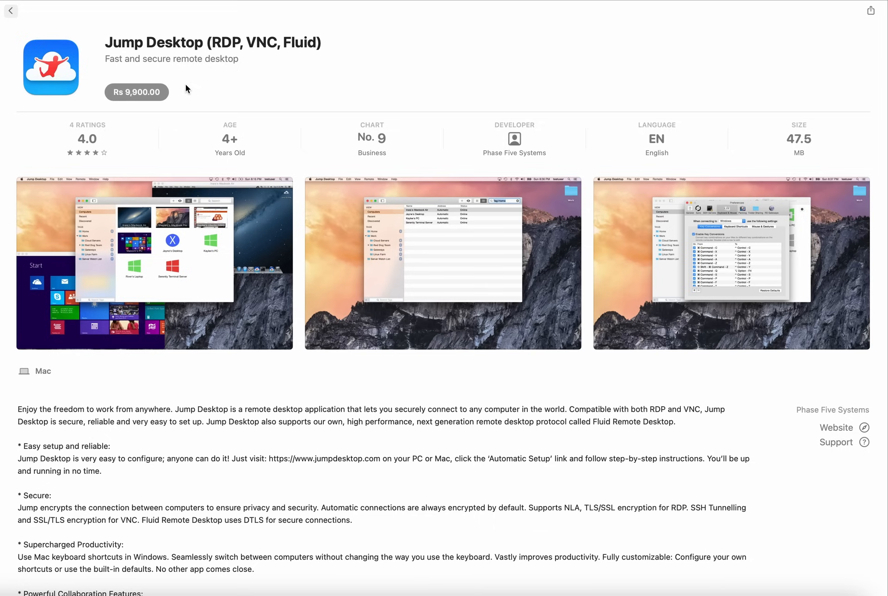
{"action": "mouse_move", "coordinate": [177, 115]}
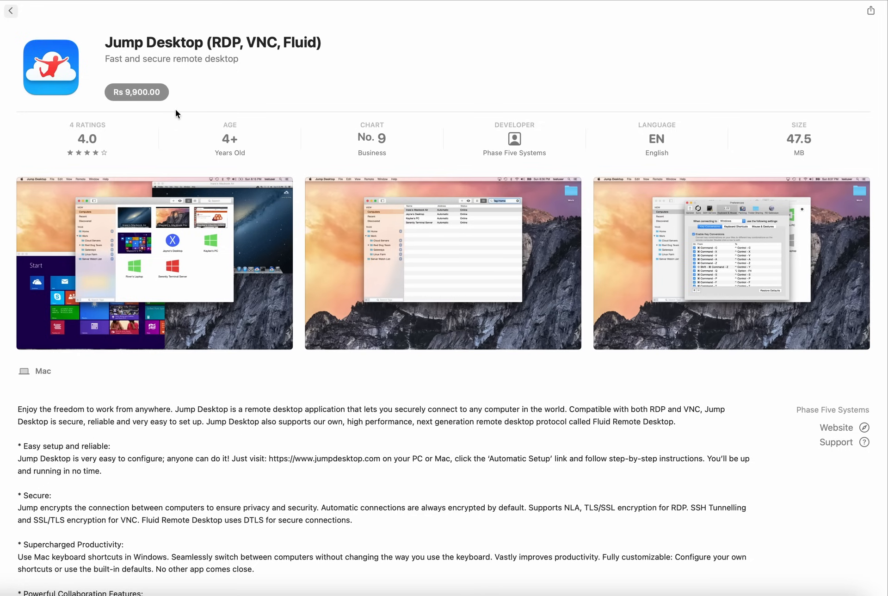
{"action": "mouse_move", "coordinate": [22, 411]}
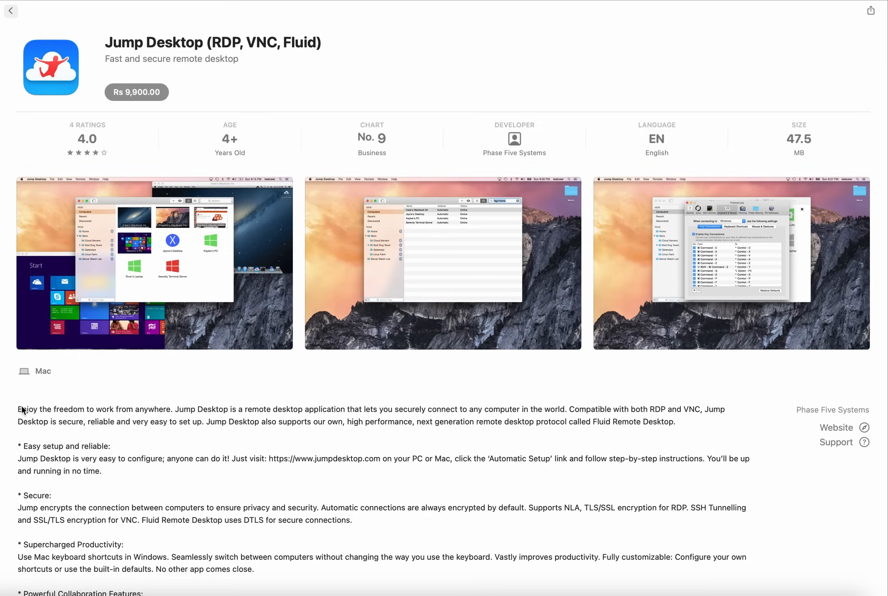
{"action": "scroll", "scroll_direction": "down", "scroll_amount": 3}
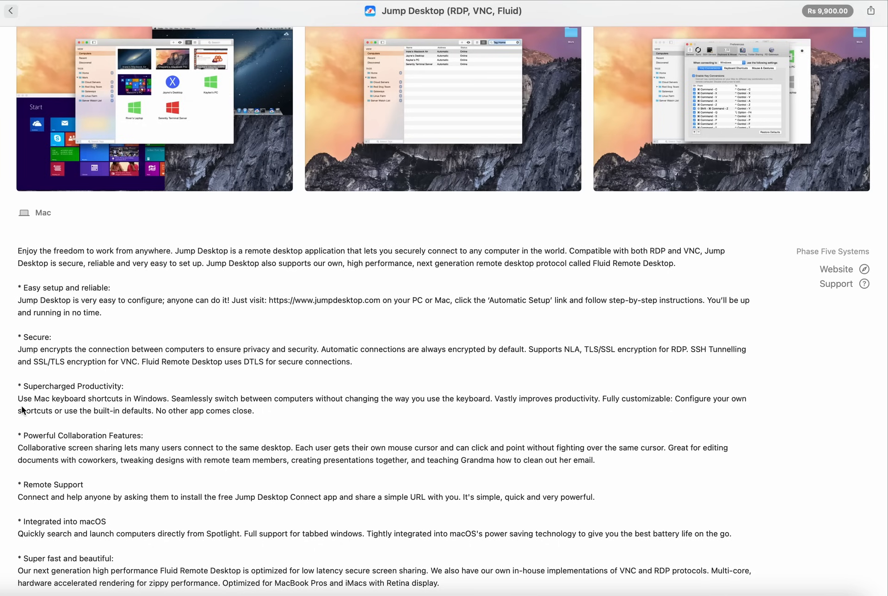
{"action": "mouse_move", "coordinate": [252, 282]}
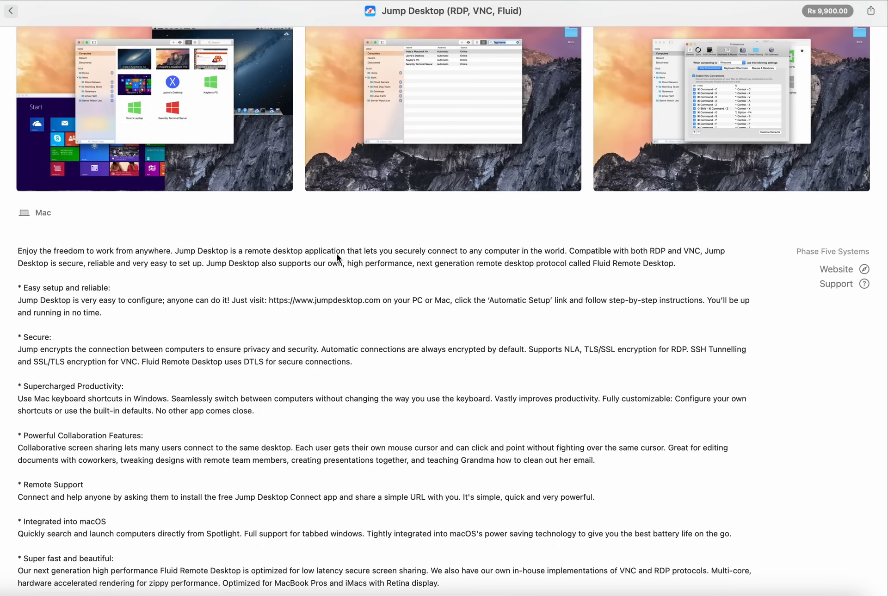
{"action": "mouse_move", "coordinate": [383, 255]}
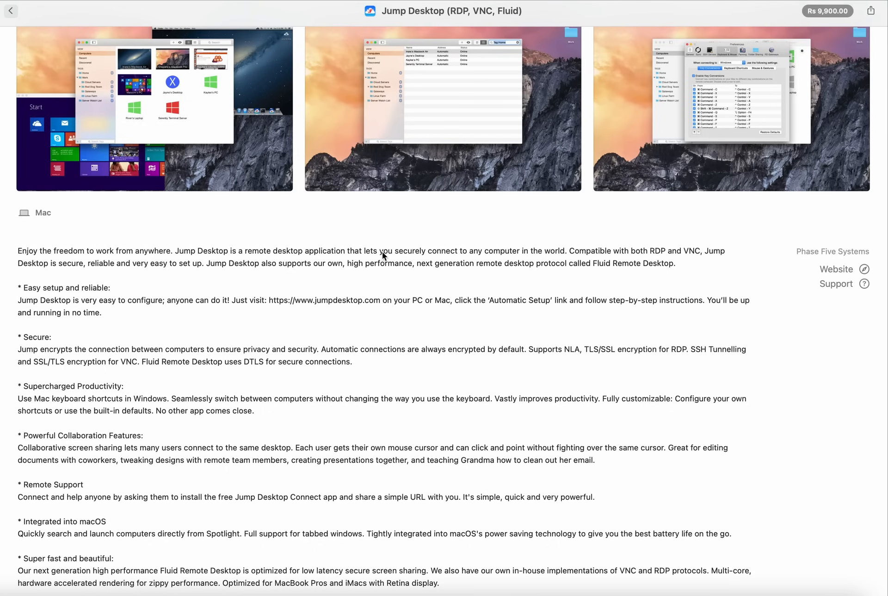
{"action": "mouse_move", "coordinate": [591, 258]}
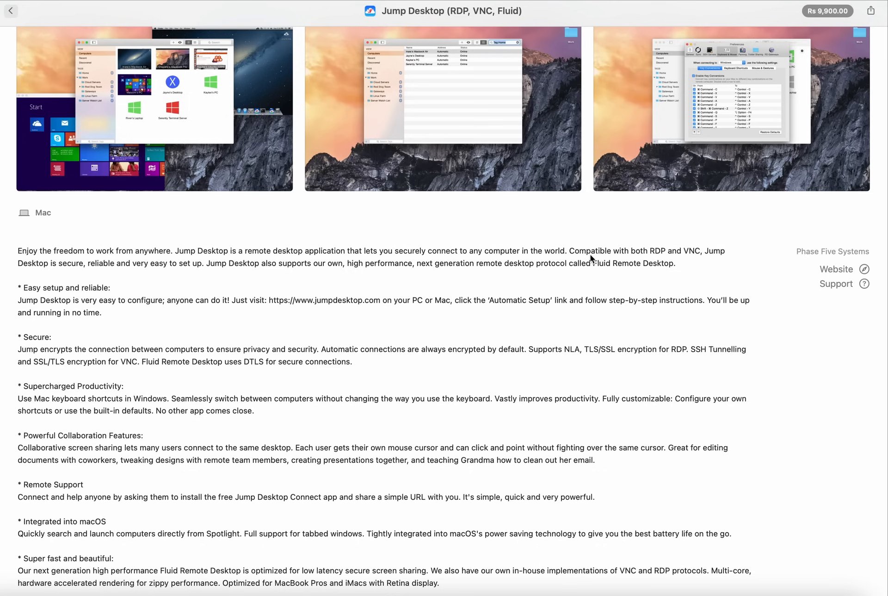
{"action": "mouse_move", "coordinate": [590, 258]}
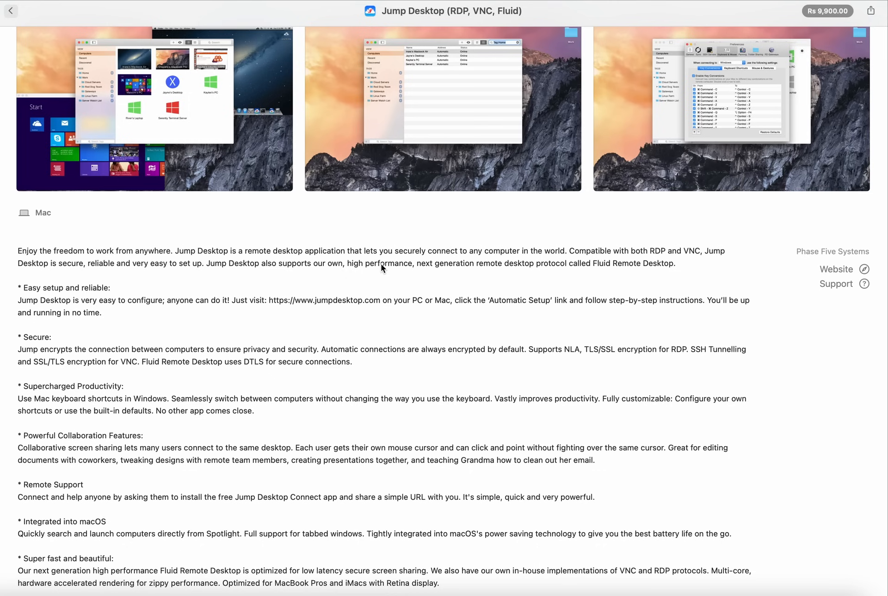
{"action": "mouse_move", "coordinate": [288, 273]}
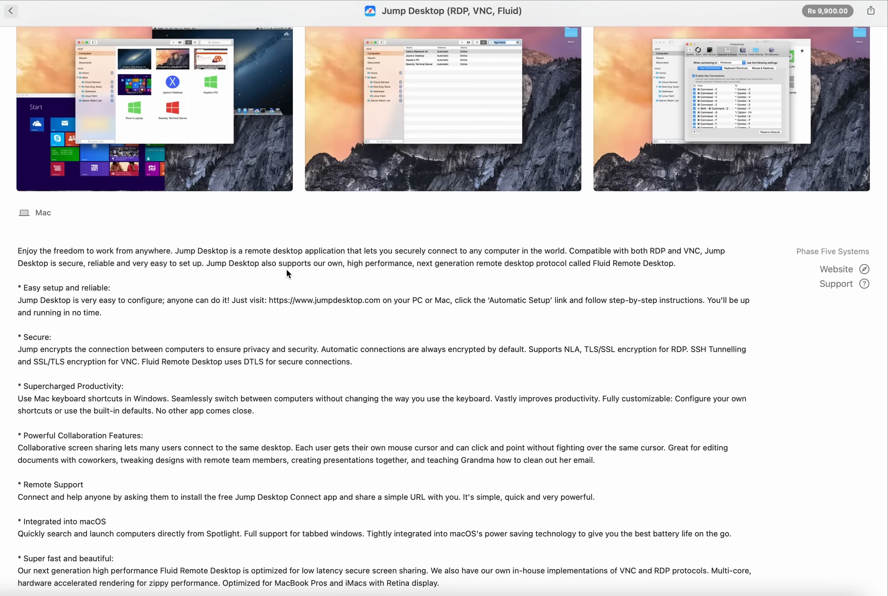
{"action": "mouse_move", "coordinate": [151, 355]}
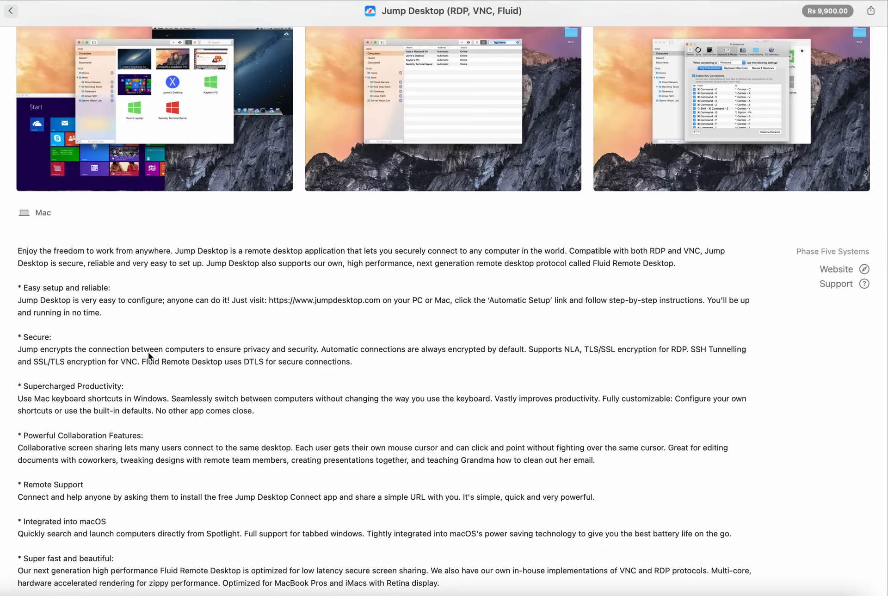
{"action": "mouse_move", "coordinate": [268, 351]}
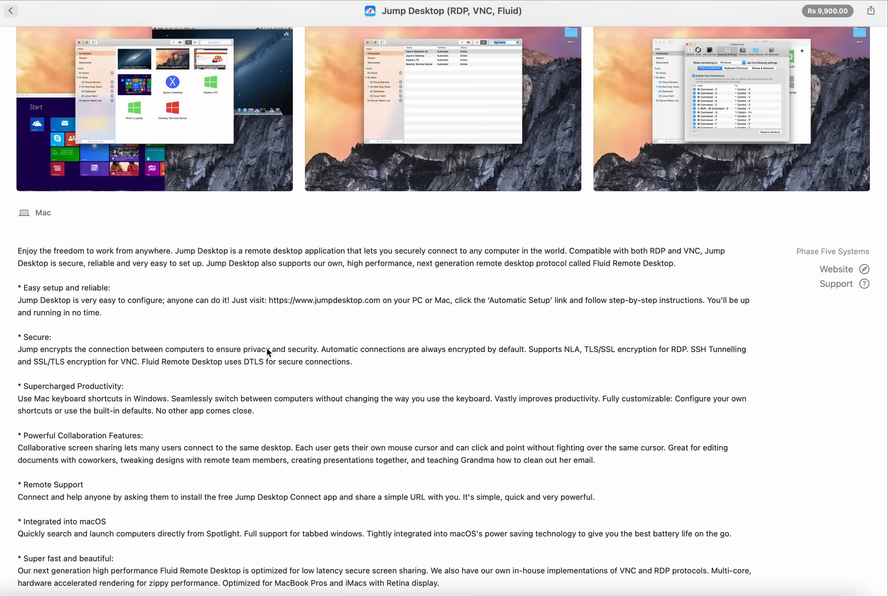
{"action": "mouse_move", "coordinate": [361, 348]}
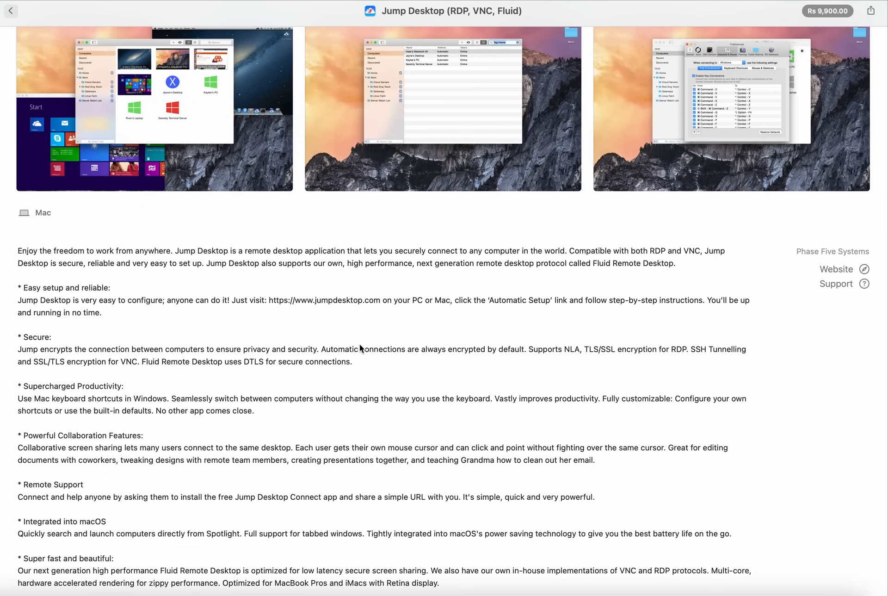
{"action": "mouse_move", "coordinate": [457, 342]}
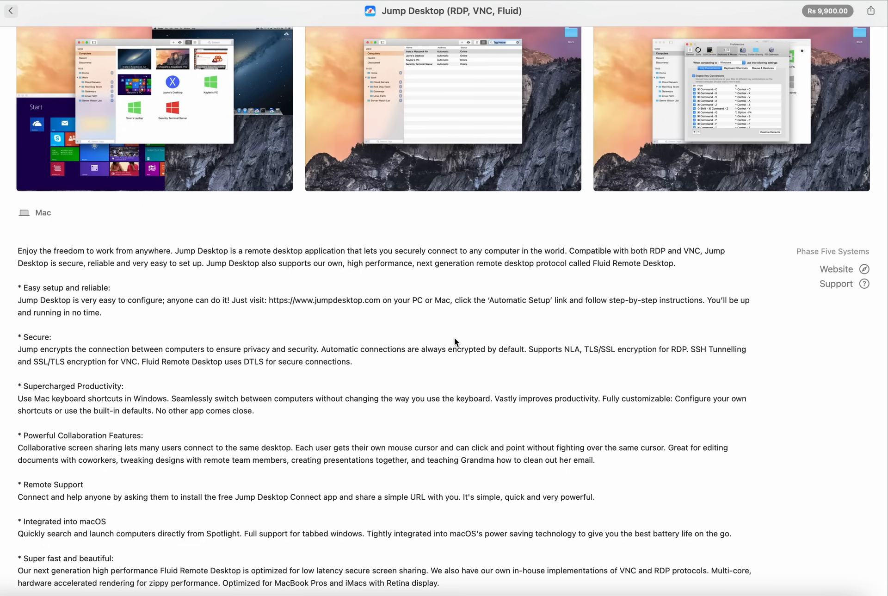
{"action": "mouse_move", "coordinate": [55, 406]}
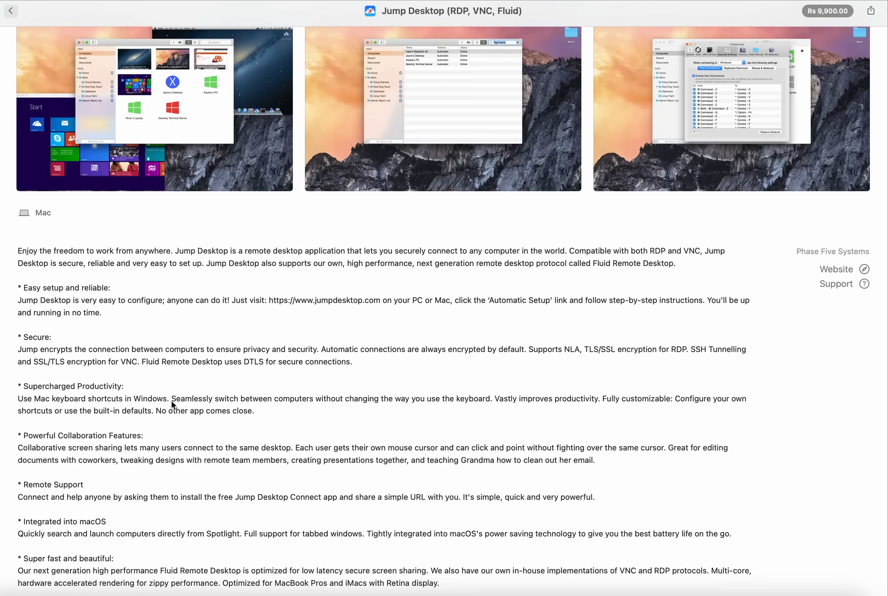
{"action": "mouse_move", "coordinate": [250, 401]}
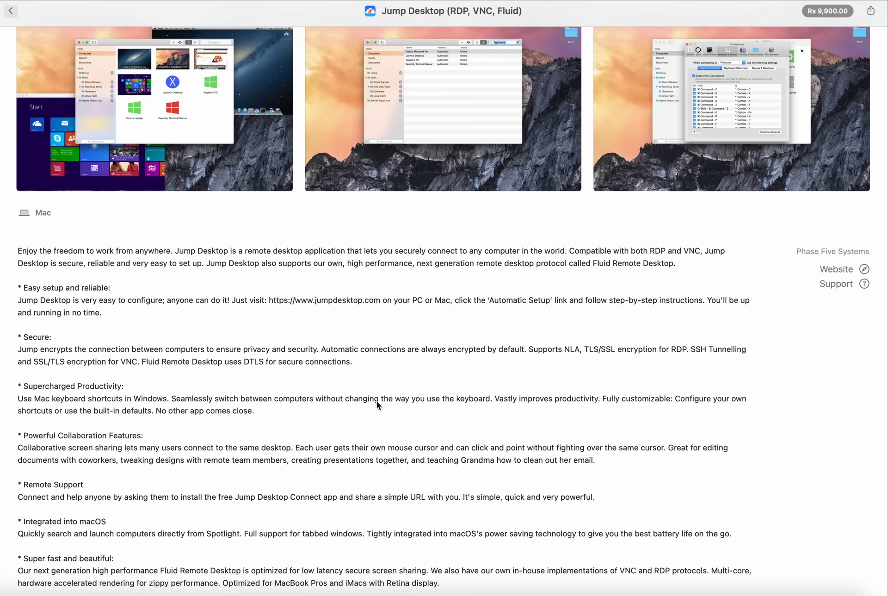
{"action": "mouse_move", "coordinate": [432, 401]}
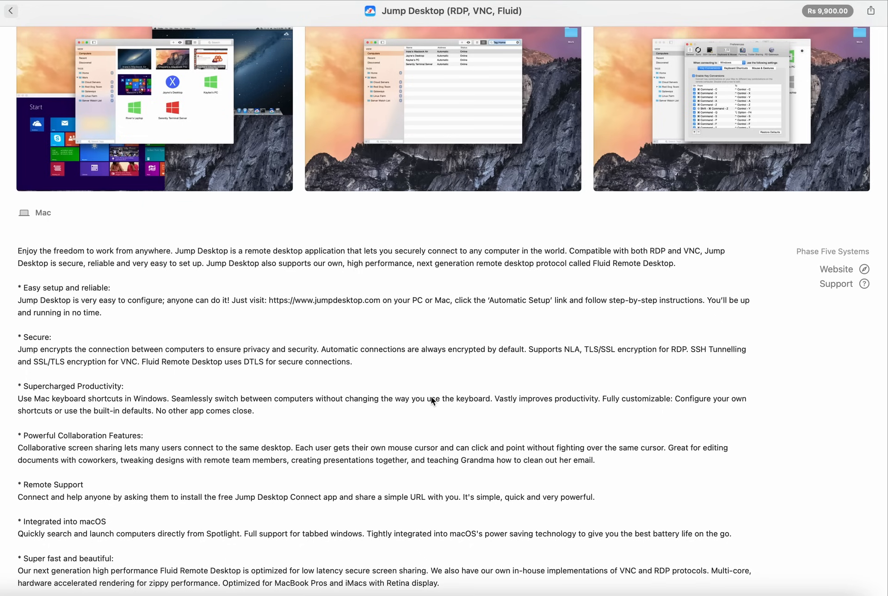
{"action": "mouse_move", "coordinate": [473, 390]}
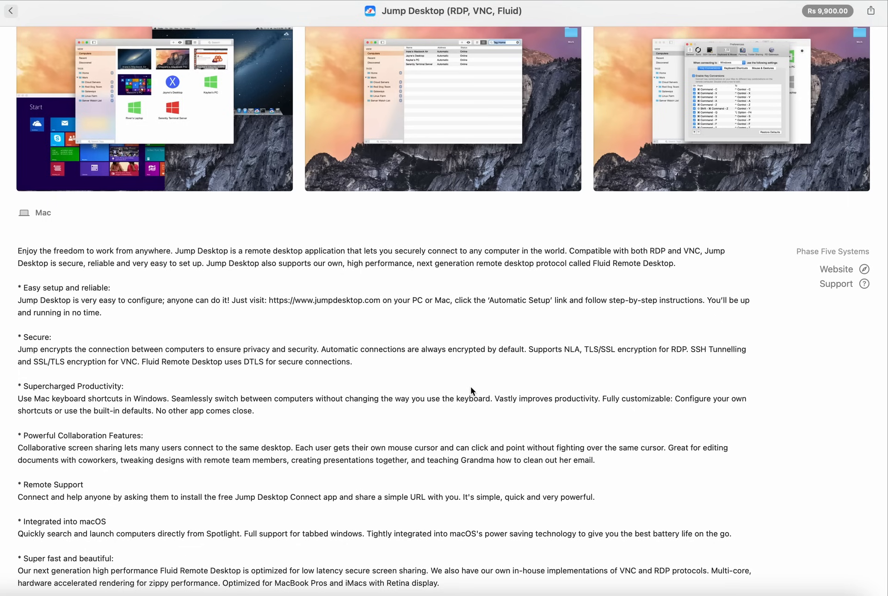
{"action": "mouse_move", "coordinate": [496, 411]}
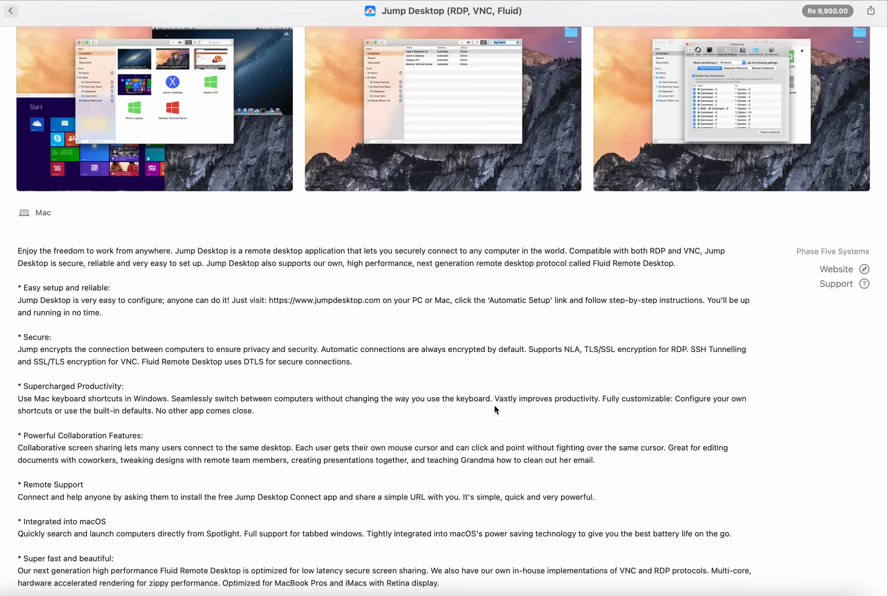
{"action": "mouse_move", "coordinate": [482, 422]}
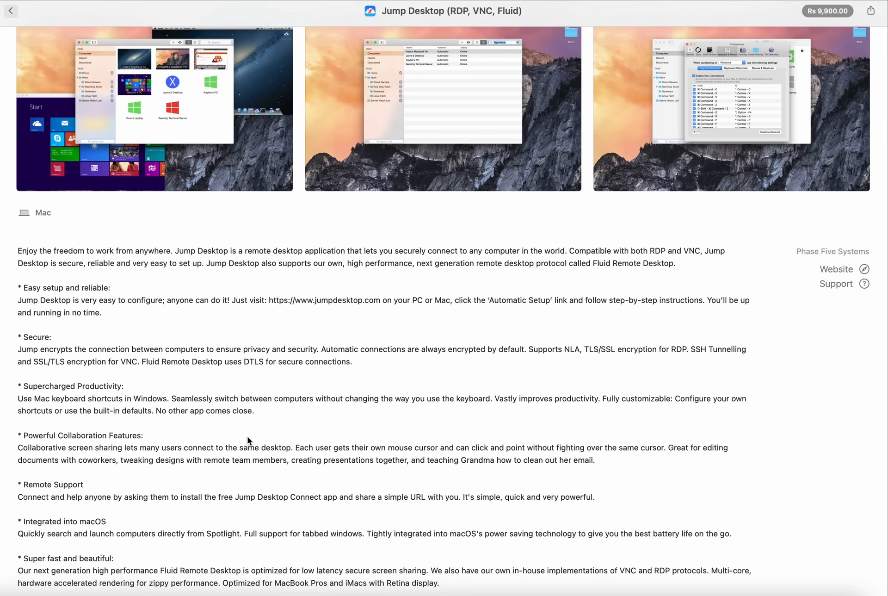
Step: Scroll the Jump Desktop page to the RDP and VNC feature lists and 4.0 rating summary
{"action": "scroll", "scroll_direction": "down", "scroll_amount": 3}
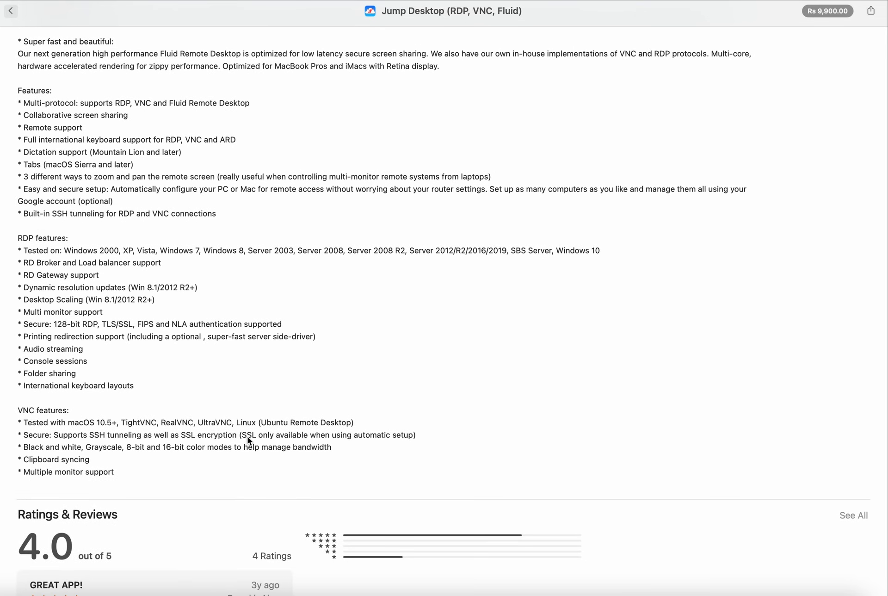
{"action": "scroll", "scroll_direction": "up", "scroll_amount": 3}
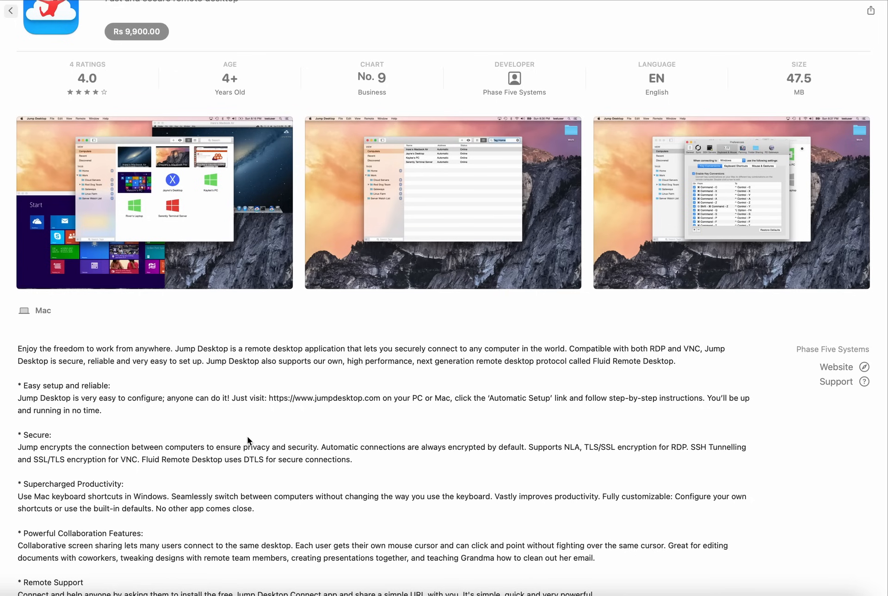
{"action": "scroll", "scroll_direction": "down", "scroll_amount": 3}
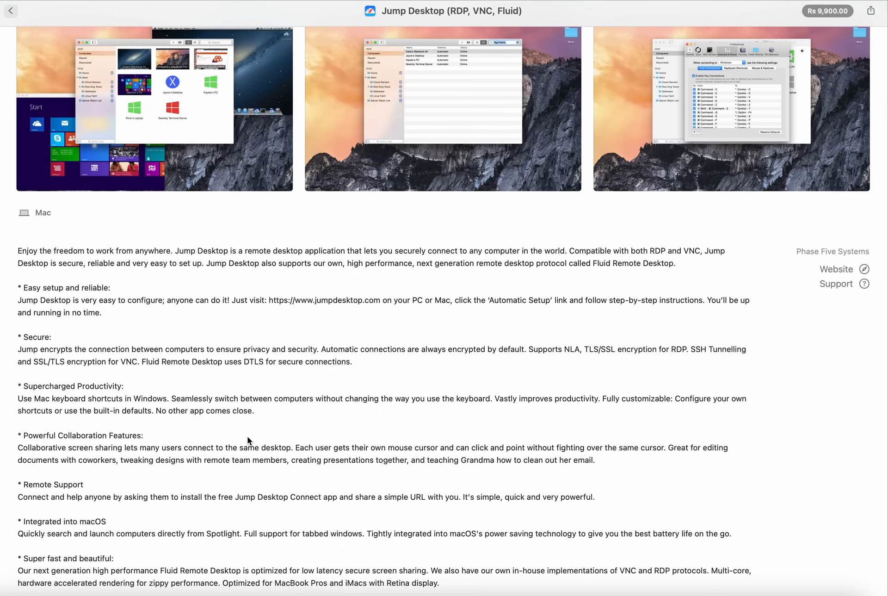
{"action": "scroll", "scroll_direction": "down", "scroll_amount": 3}
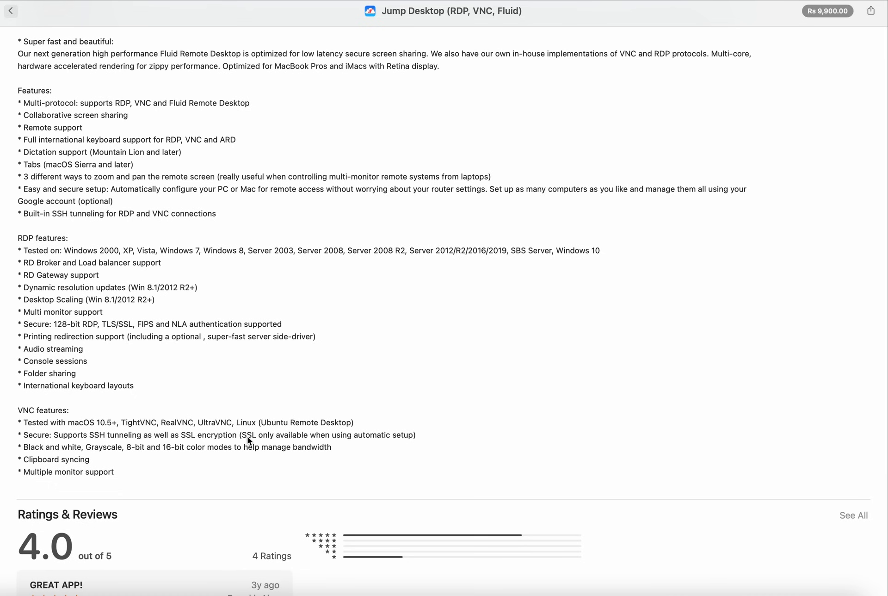
Step: Scroll down to the five-star 'GREAT APP!' review and the What's New version notes
{"action": "scroll", "scroll_direction": "down", "scroll_amount": 3}
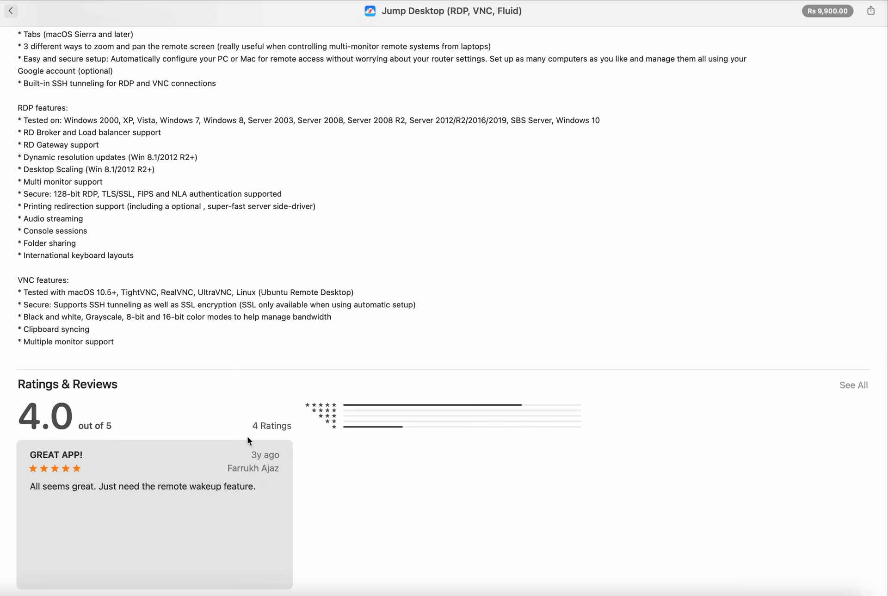
{"action": "scroll", "scroll_direction": "down", "scroll_amount": 3}
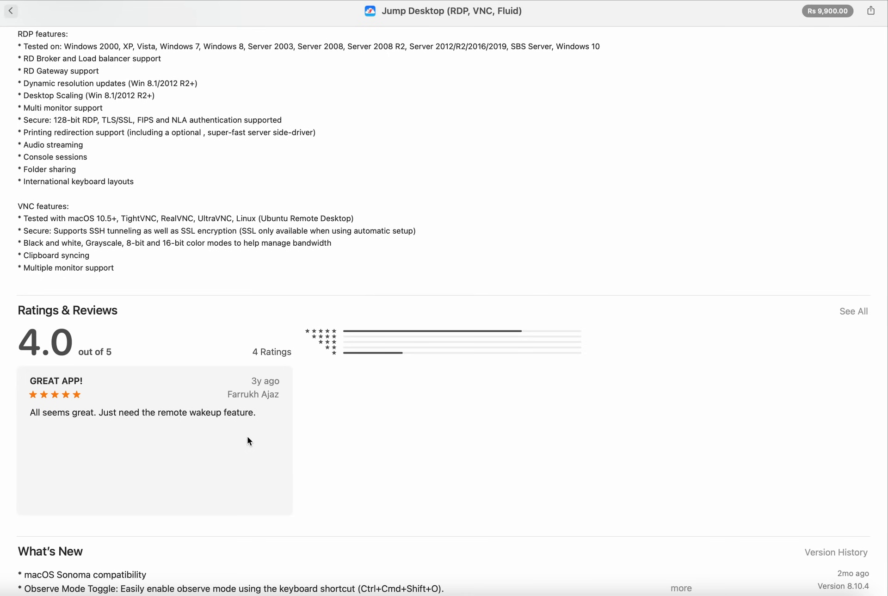